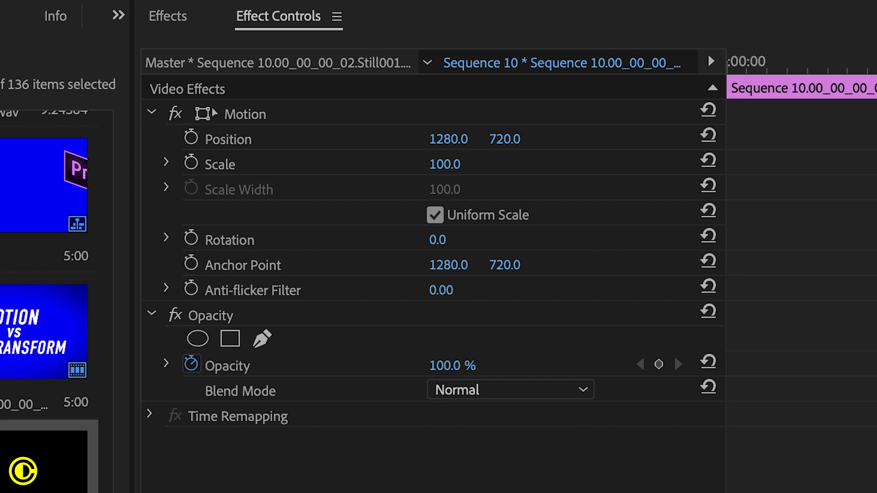
Step: Show the Effects panel with Video Effects > Distort expanded to reveal Transform
{"action": "left_click", "coordinate": [167, 15]}
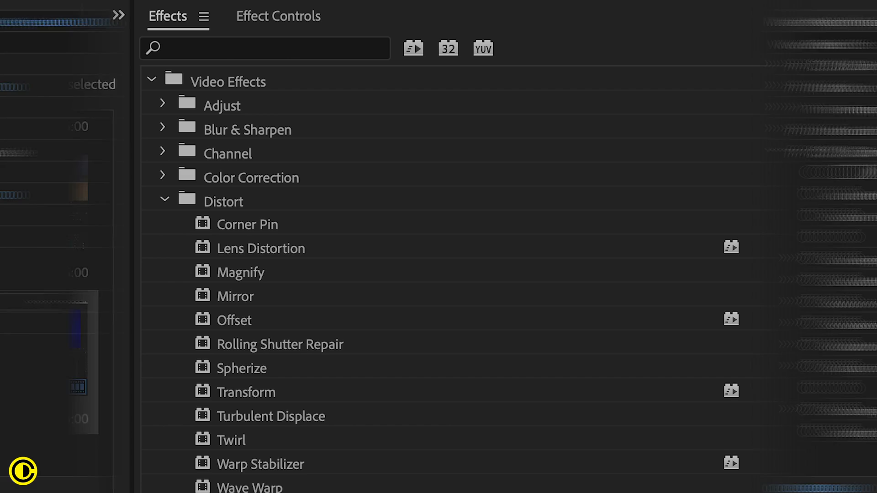
Step: Apply the Transform effect from Distort to the adjustment layer
{"action": "left_click", "coordinate": [278, 15]}
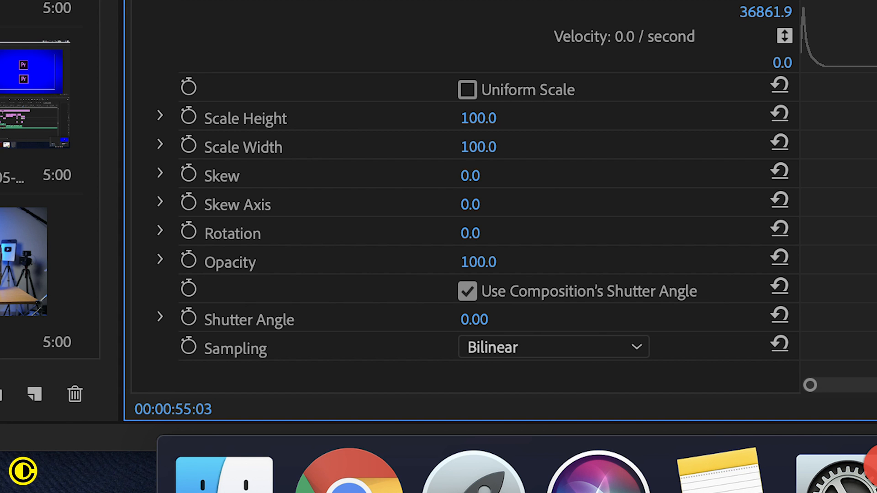
{"action": "left_click", "coordinate": [467, 291]}
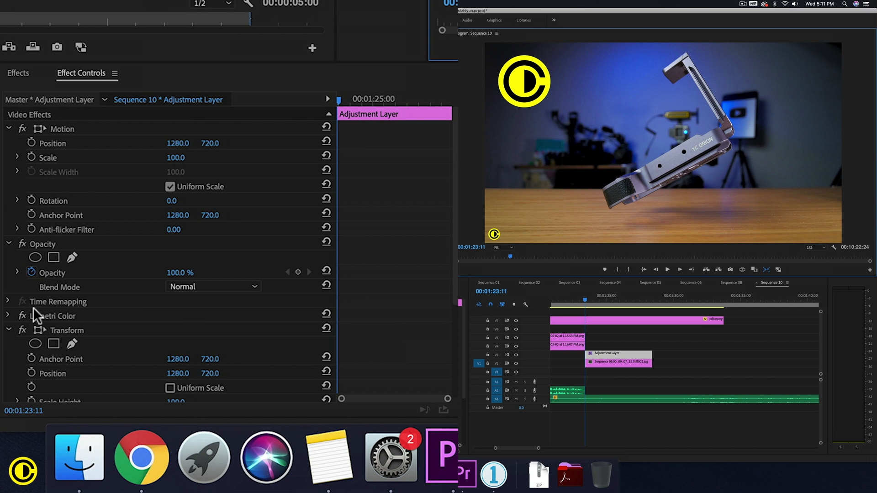
{"action": "mouse_move", "coordinate": [22, 316]}
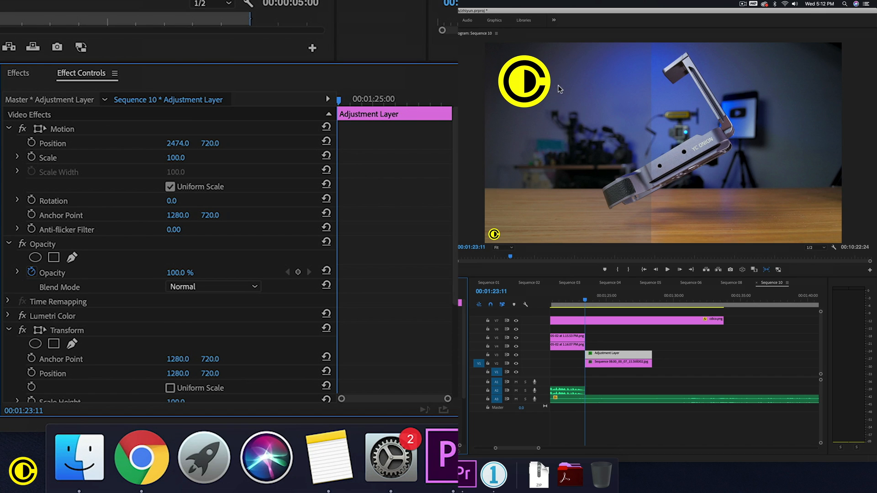
{"action": "mouse_move", "coordinate": [557, 162]}
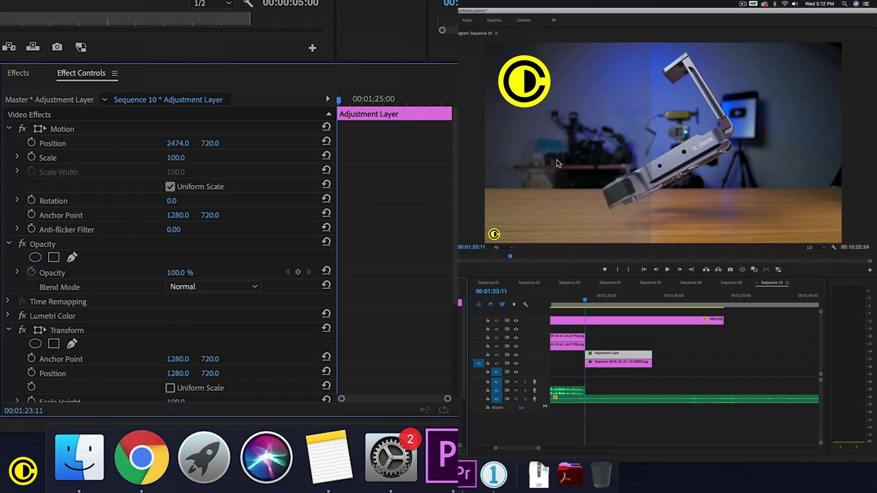
{"action": "mouse_move", "coordinate": [562, 129]}
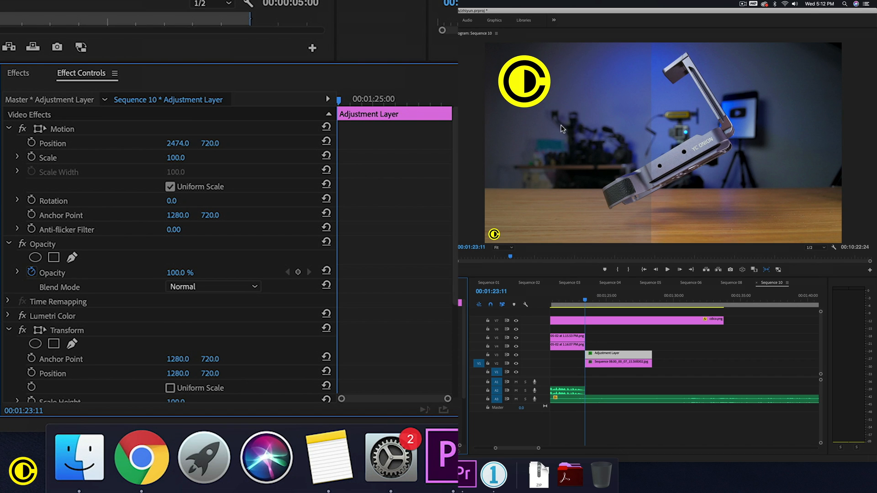
{"action": "mouse_move", "coordinate": [723, 218]}
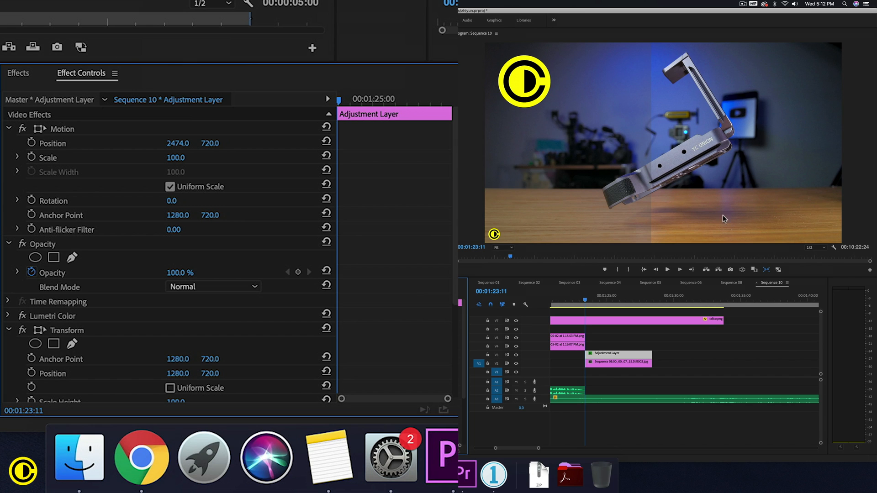
{"action": "mouse_move", "coordinate": [794, 180]}
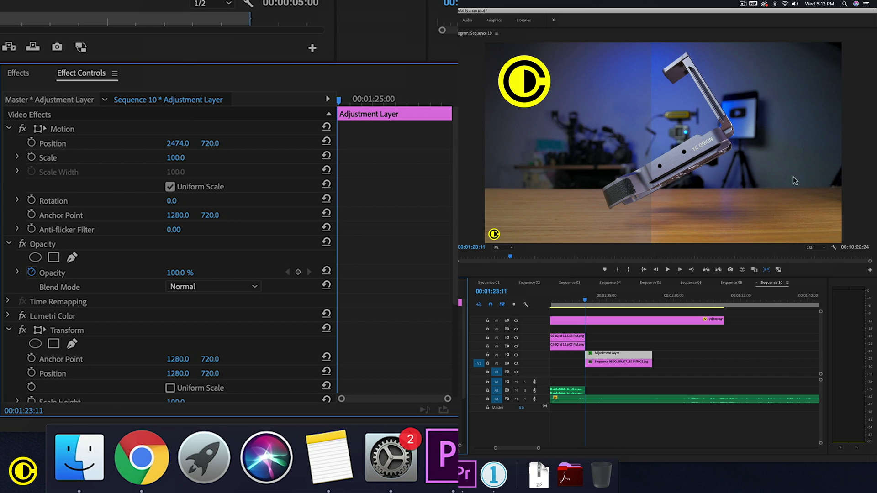
{"action": "mouse_move", "coordinate": [258, 156]}
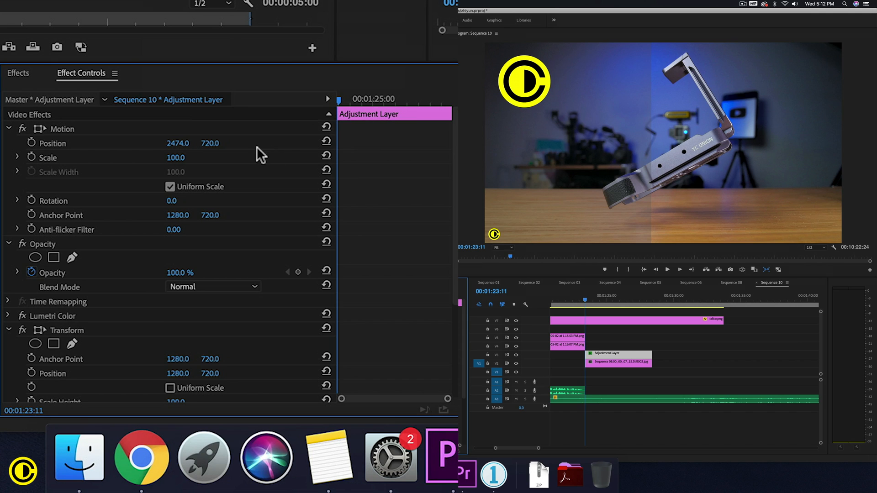
{"action": "mouse_move", "coordinate": [324, 156]}
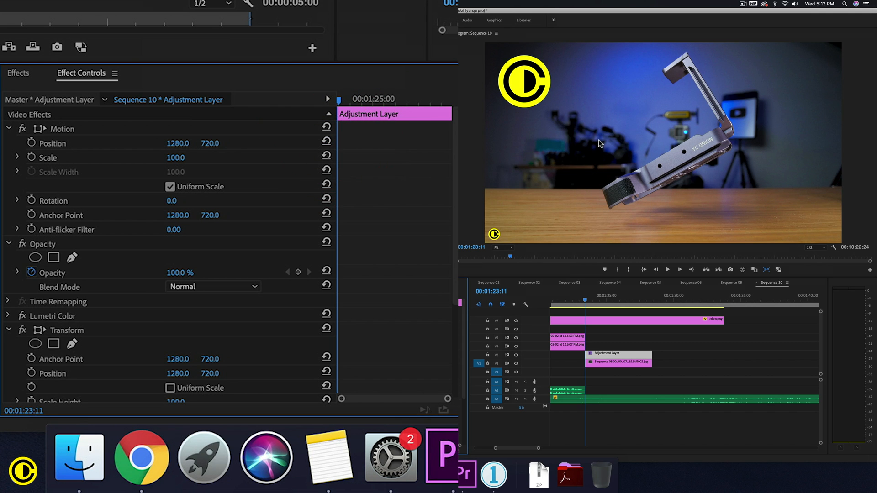
{"action": "scroll", "scroll_direction": "down", "scroll_amount": 3}
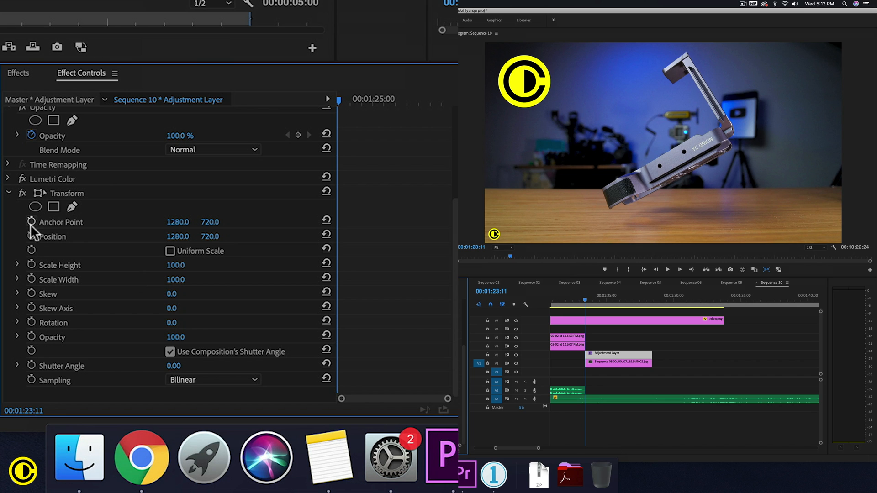
{"action": "mouse_move", "coordinate": [329, 137]}
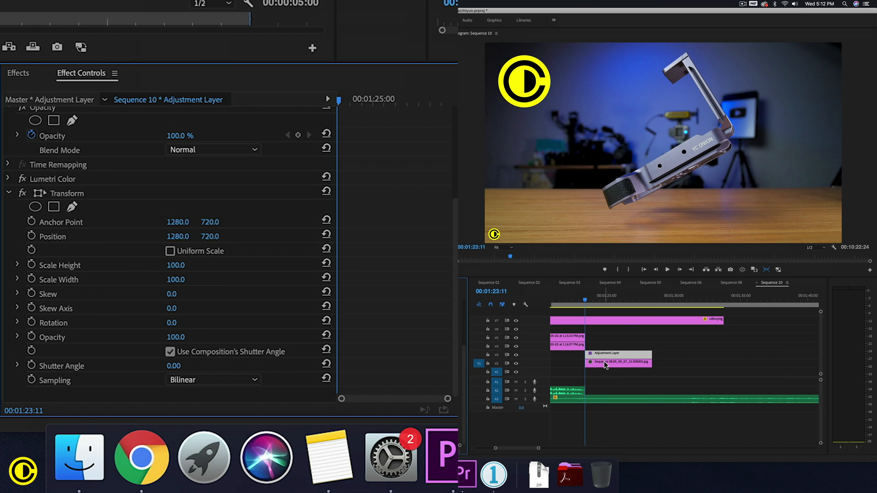
{"action": "mouse_move", "coordinate": [217, 250]}
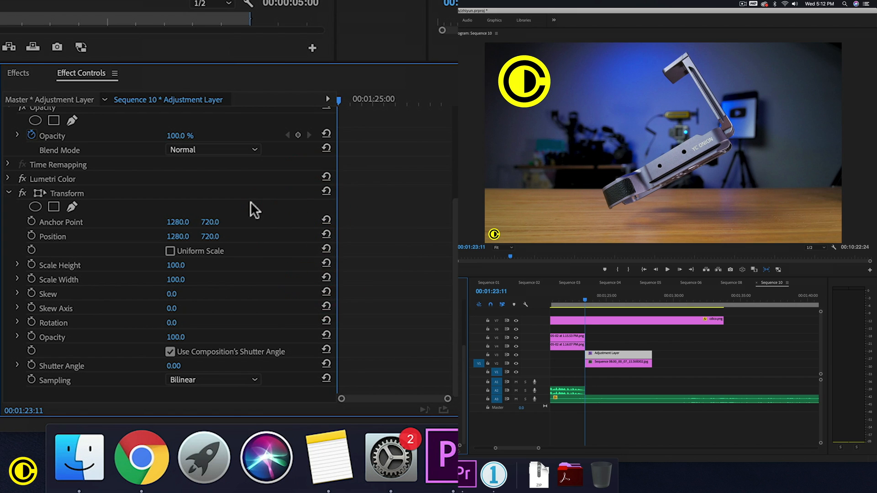
{"action": "scroll", "scroll_direction": "up", "scroll_amount": 3}
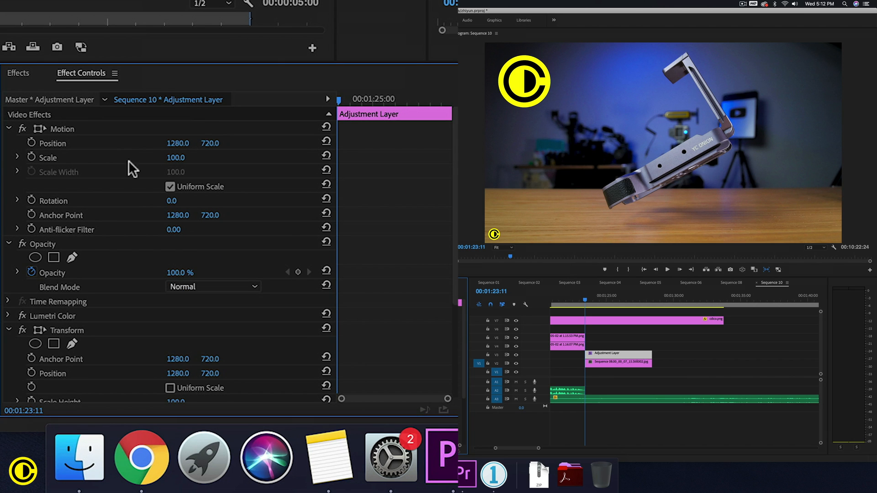
{"action": "mouse_move", "coordinate": [322, 100]}
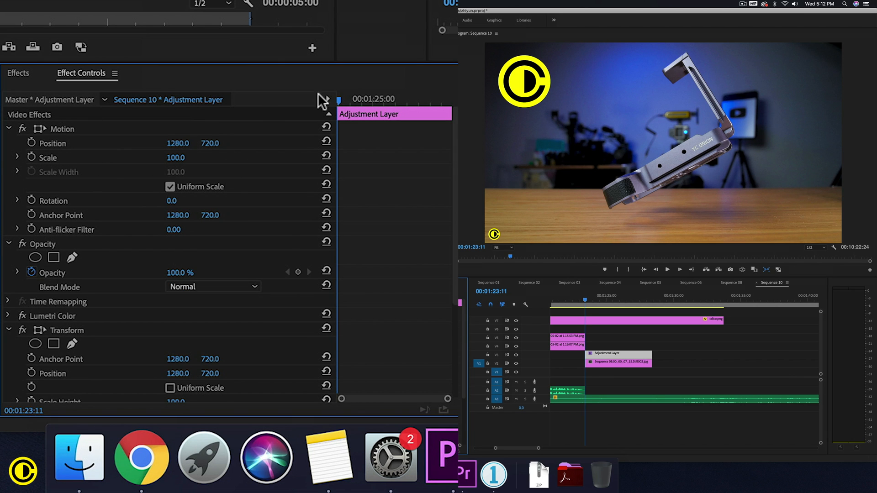
{"action": "mouse_move", "coordinate": [487, 184]}
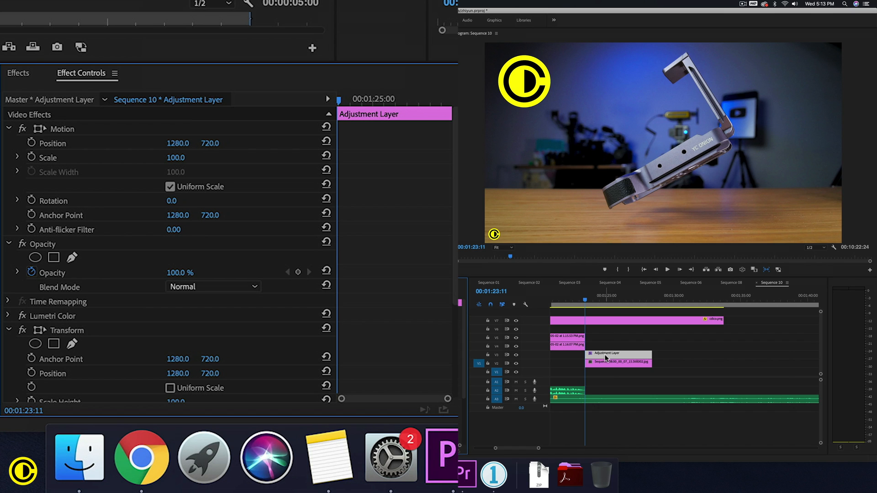
{"action": "mouse_move", "coordinate": [243, 312]}
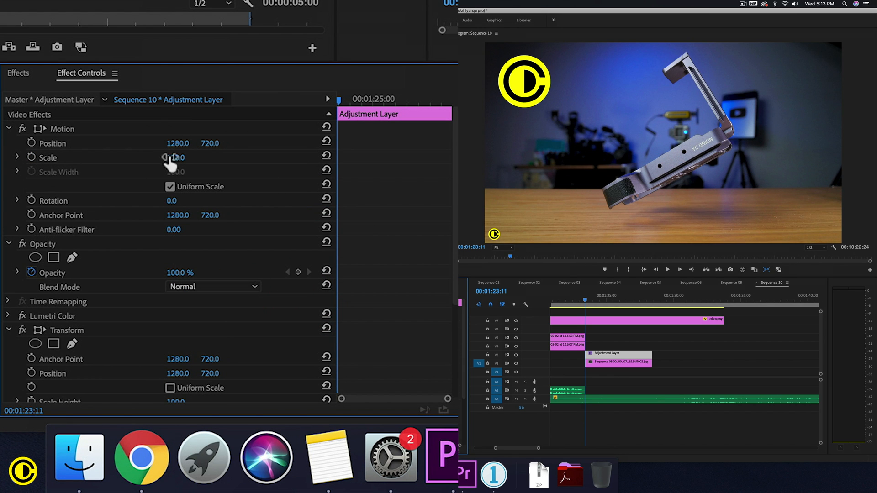
{"action": "left_click_drag", "start_coordinate": [179, 158], "coordinate": [174, 157]}
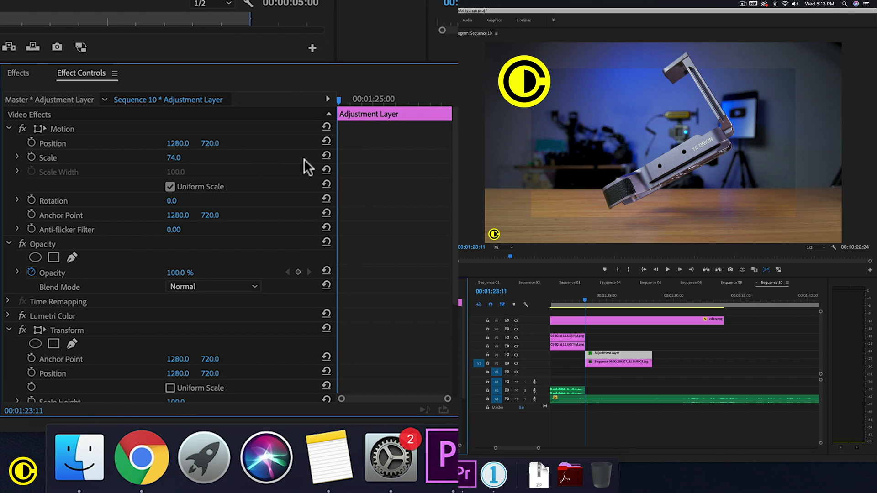
{"action": "left_click", "coordinate": [326, 157]}
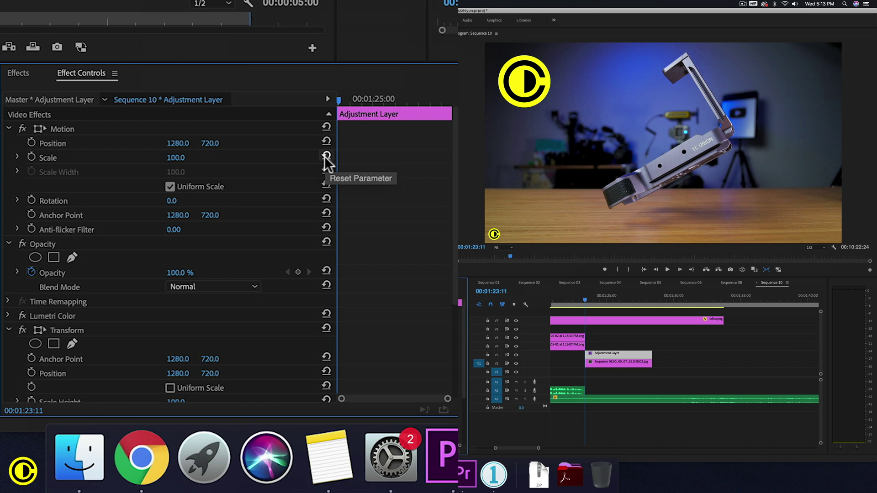
{"action": "mouse_move", "coordinate": [327, 156]}
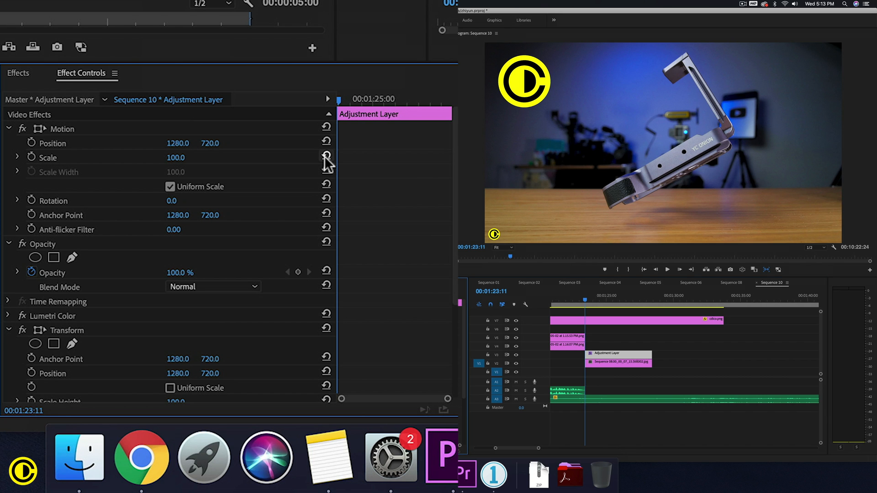
Step: Park the playhead near the cut around 01:28 and select the adjustment layer
{"action": "left_click", "coordinate": [653, 298]}
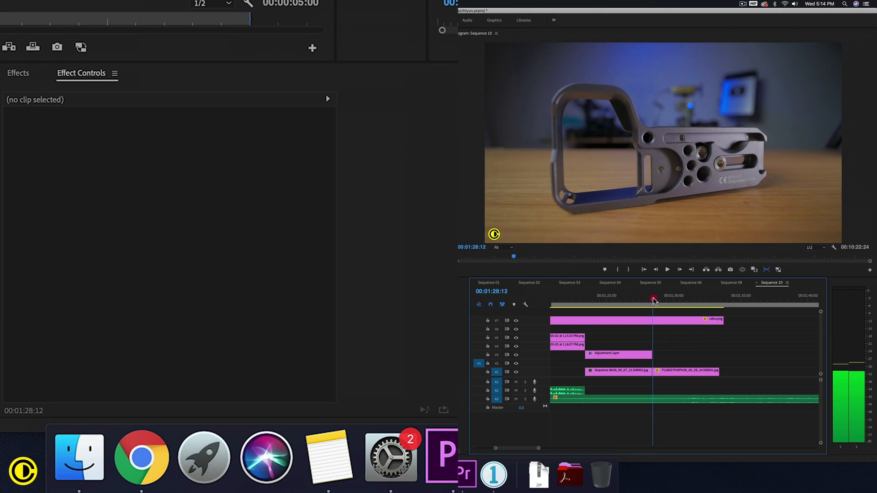
{"action": "left_click", "coordinate": [648, 300]}
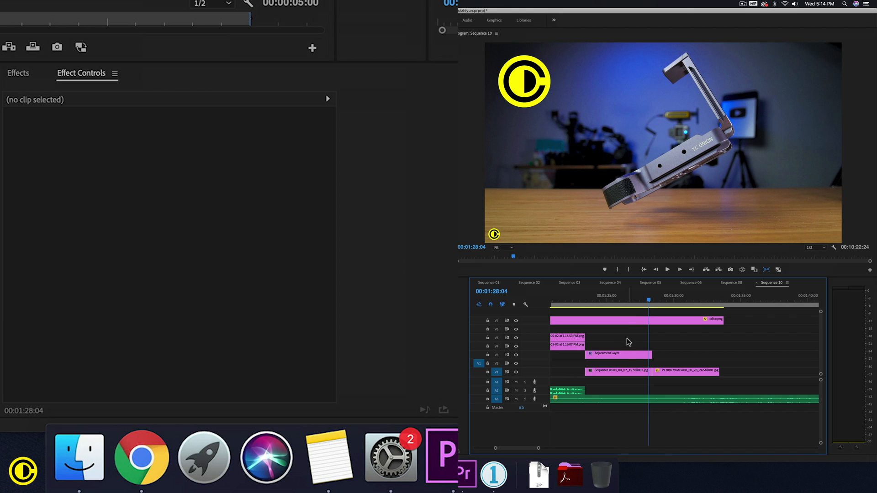
{"action": "left_click", "coordinate": [618, 354]}
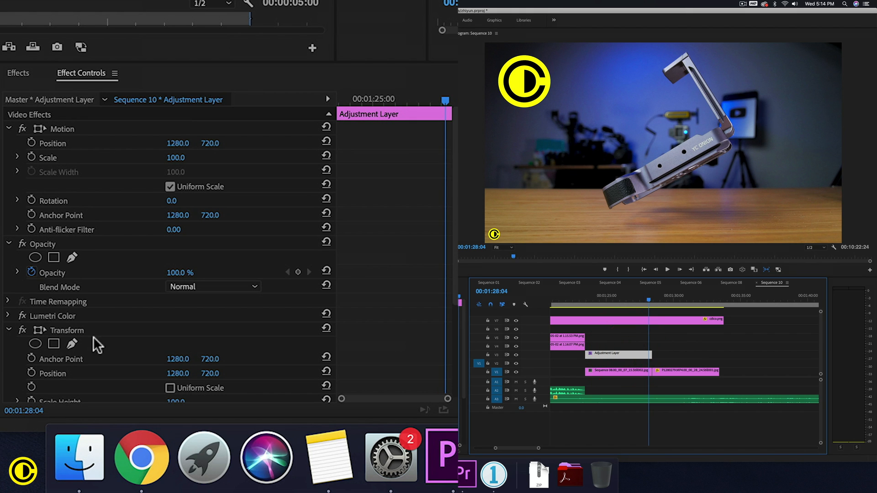
{"action": "mouse_move", "coordinate": [61, 324]}
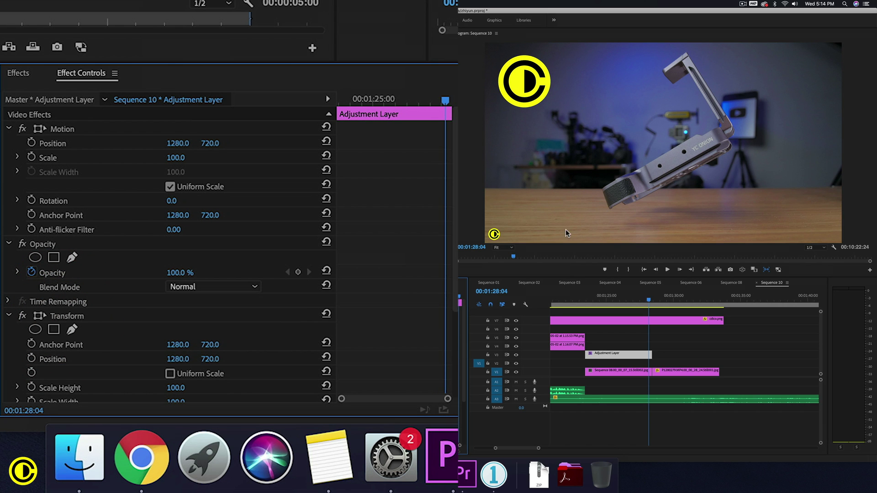
{"action": "mouse_move", "coordinate": [656, 347]}
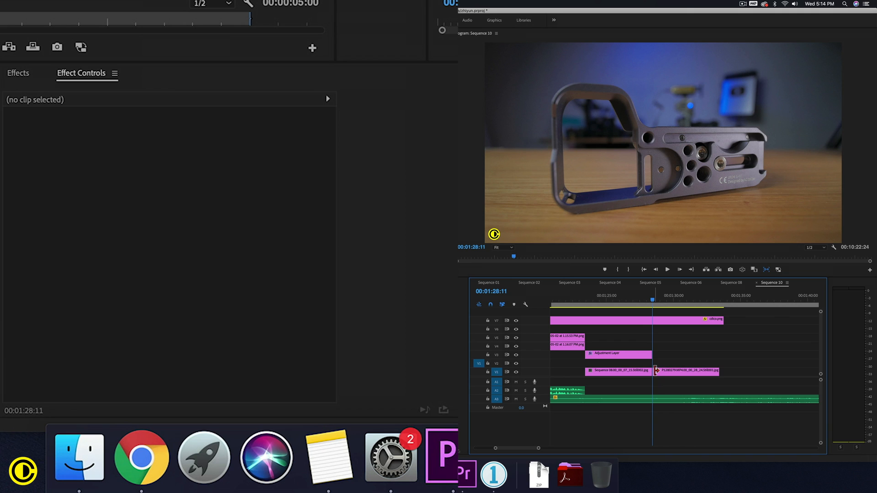
{"action": "mouse_move", "coordinate": [686, 370]}
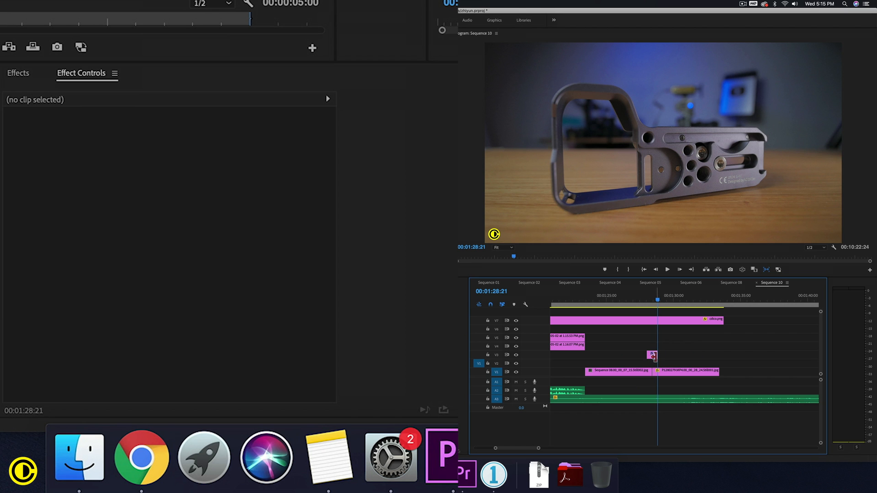
Step: Trim the adjustment layer to a brief span straddling the cut on V3
{"action": "left_click", "coordinate": [640, 309]}
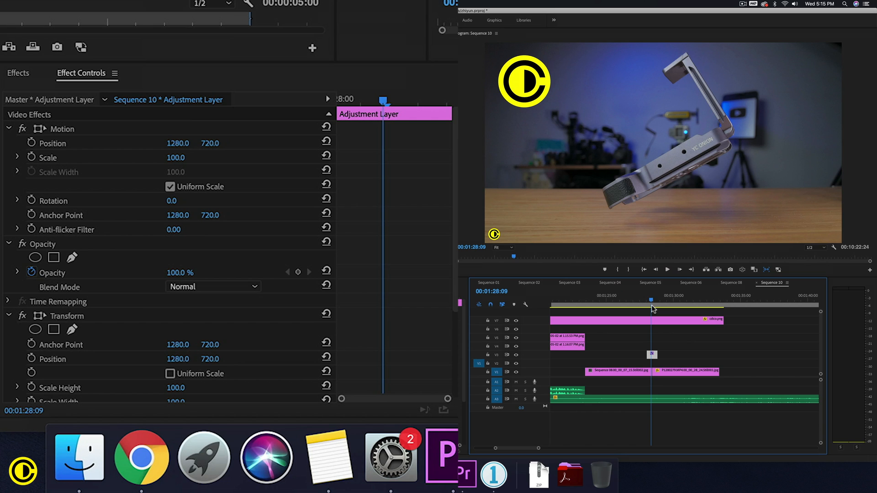
{"action": "mouse_move", "coordinate": [468, 366]}
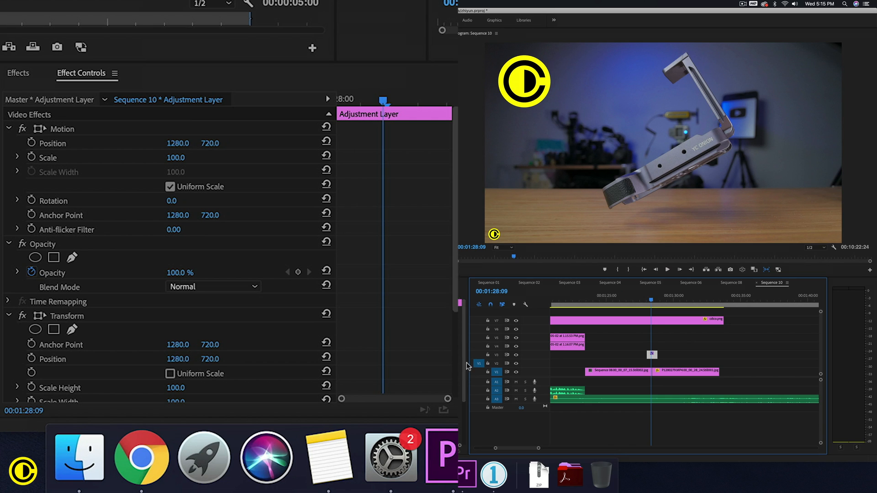
{"action": "mouse_move", "coordinate": [215, 171]}
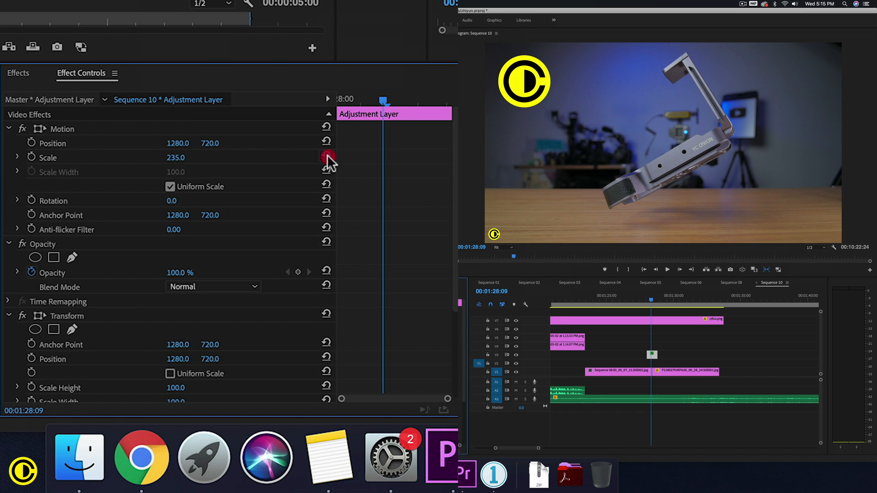
Step: Enable Uniform Scale on the Transform effect and move the playhead back before the cut
{"action": "scroll", "scroll_direction": "down", "scroll_amount": 3}
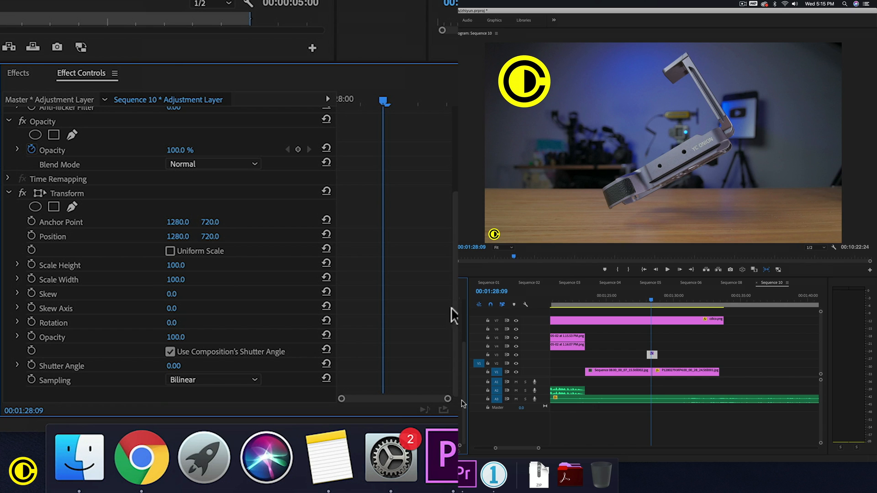
{"action": "mouse_move", "coordinate": [82, 208]}
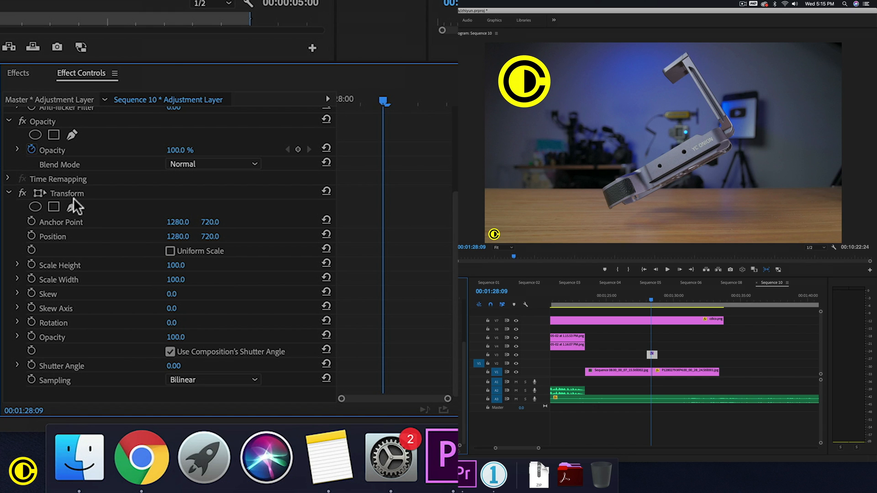
{"action": "left_click", "coordinate": [169, 250]}
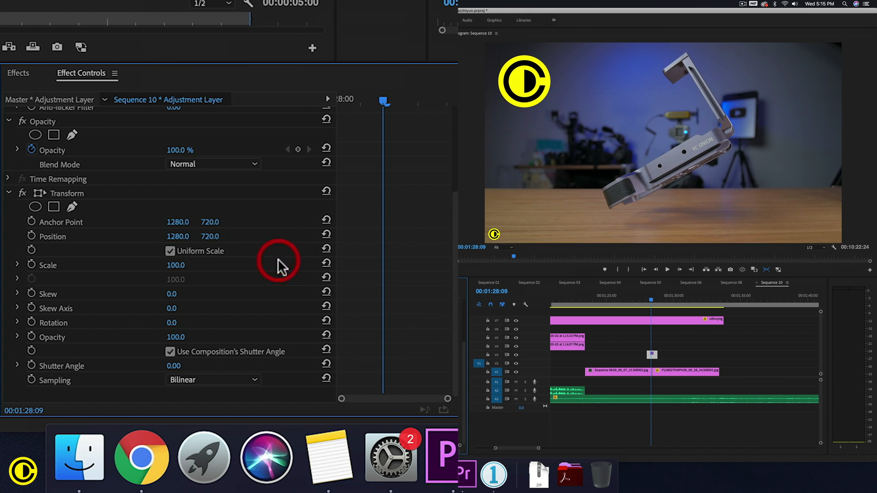
{"action": "left_click", "coordinate": [646, 300]}
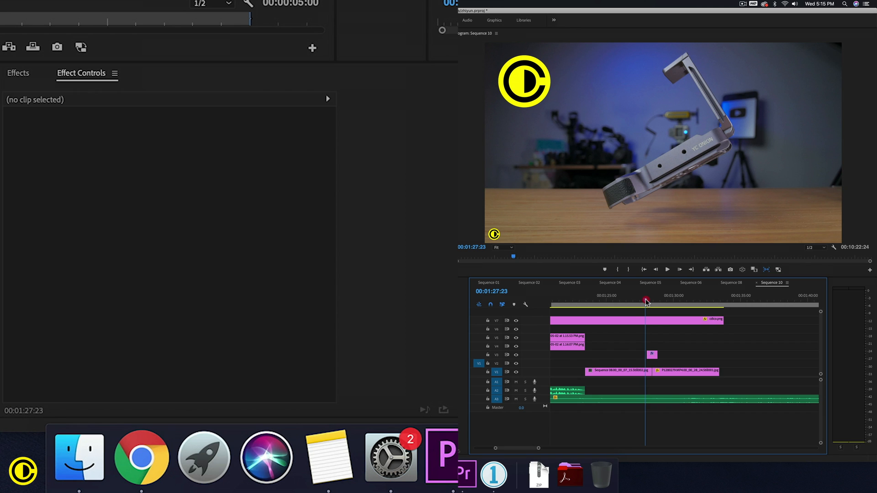
Step: At the cut 01:28:11, set Transform Scale to 300 and start keyframing it
{"action": "left_click", "coordinate": [648, 302]}
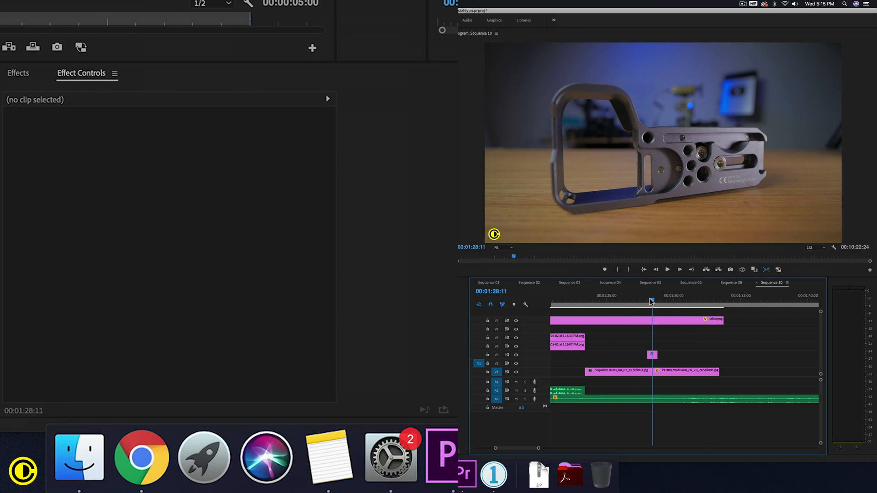
{"action": "left_click", "coordinate": [652, 355]}
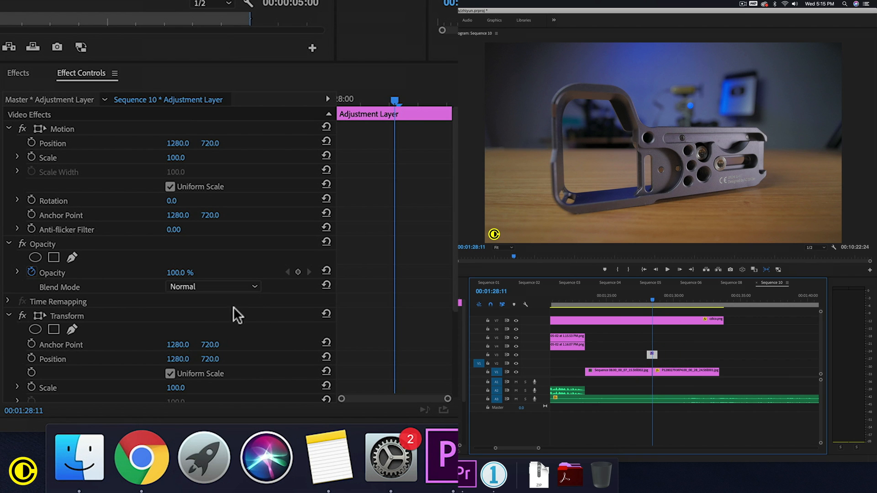
{"action": "scroll", "scroll_direction": "down", "scroll_amount": 3}
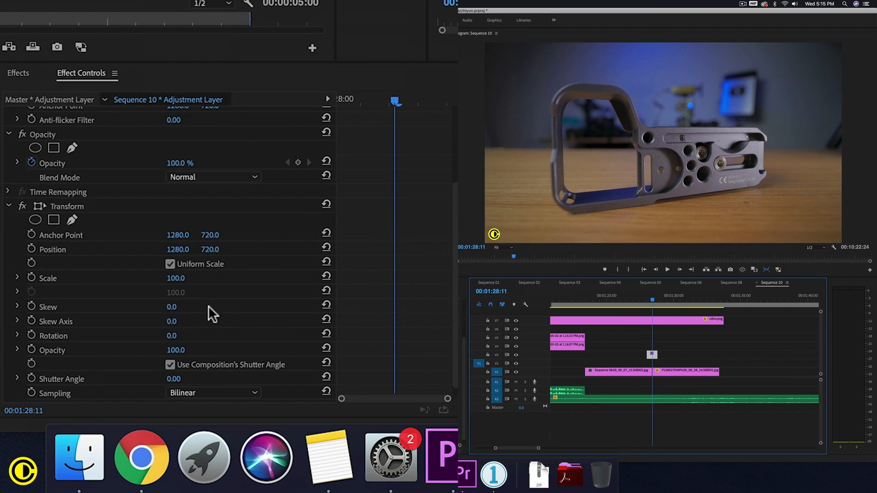
{"action": "double_click", "coordinate": [175, 277]}
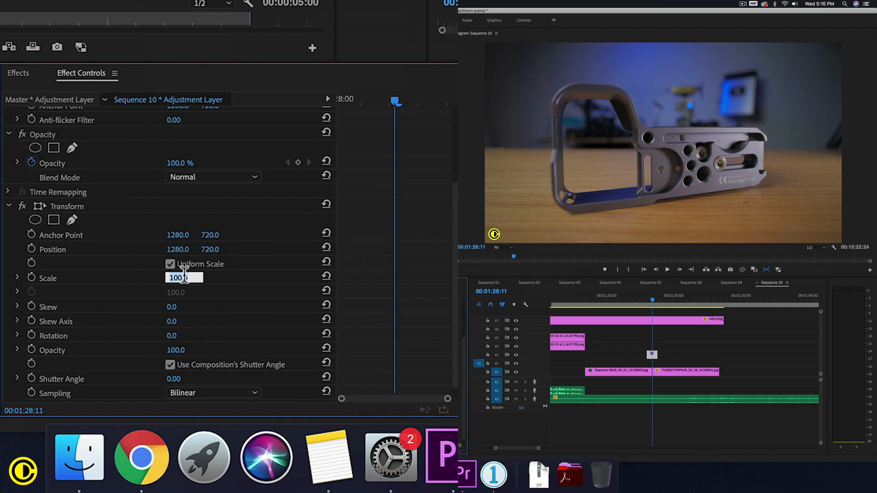
{"action": "type", "text": "300"}
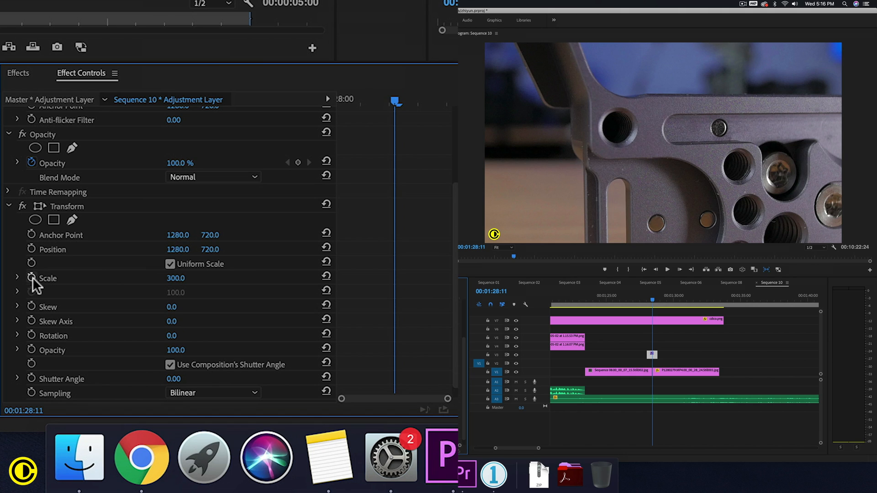
{"action": "left_click", "coordinate": [32, 278]}
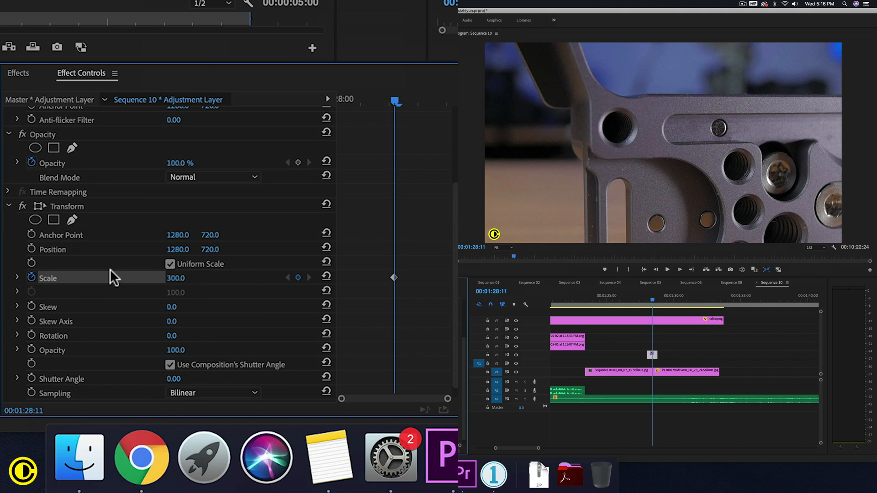
{"action": "mouse_move", "coordinate": [398, 286]}
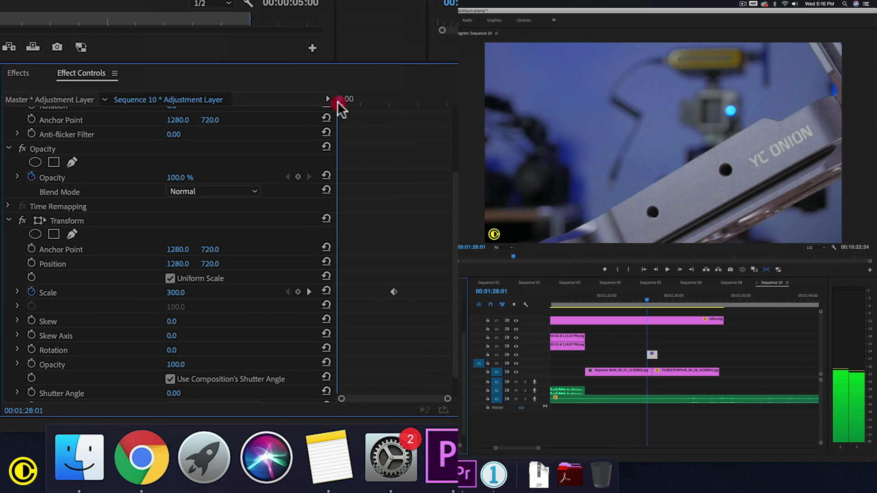
Step: Add a Scale keyframe of 100 at 01:28:01 so the zoom rises into the cut
{"action": "double_click", "coordinate": [176, 292]}
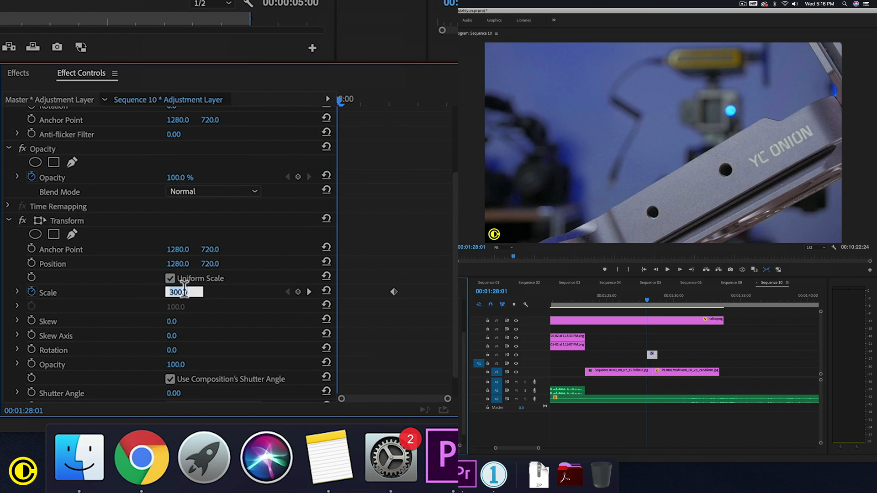
{"action": "type", "text": "100"}
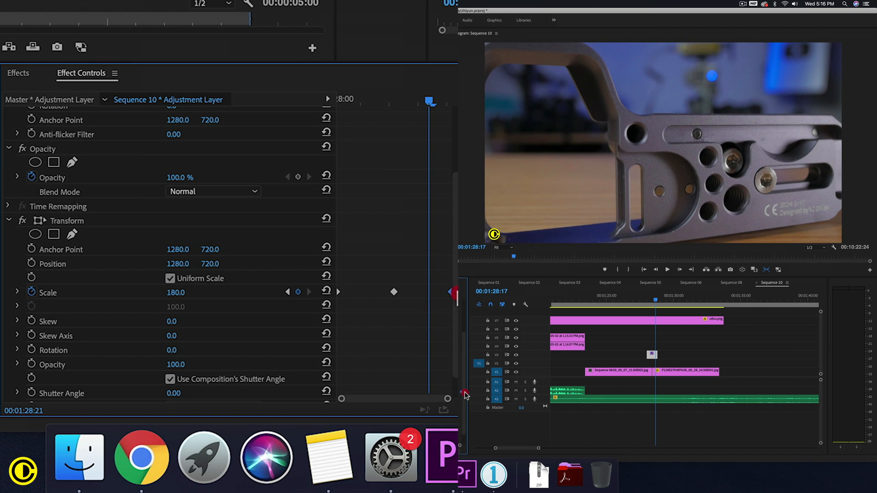
{"action": "scroll", "scroll_direction": "down", "scroll_amount": 3}
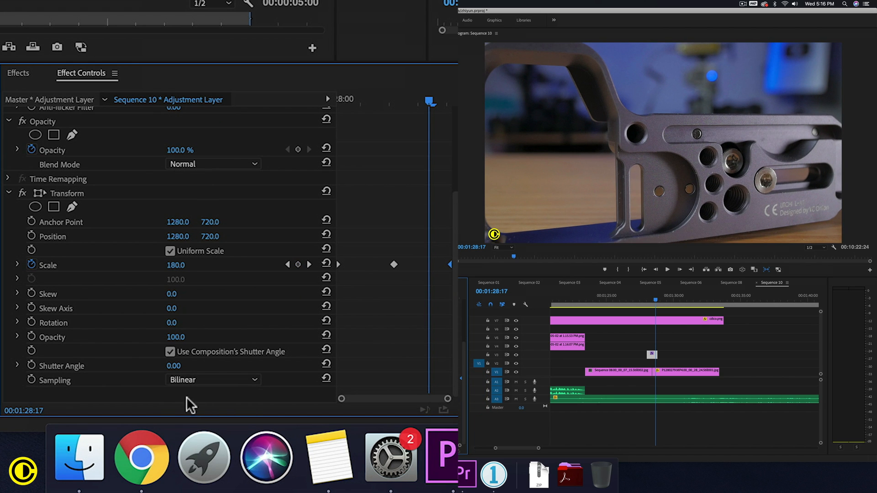
Step: Select the Scale keyframes and set them to Auto Bezier for eased interpolation
{"action": "left_click", "coordinate": [16, 265]}
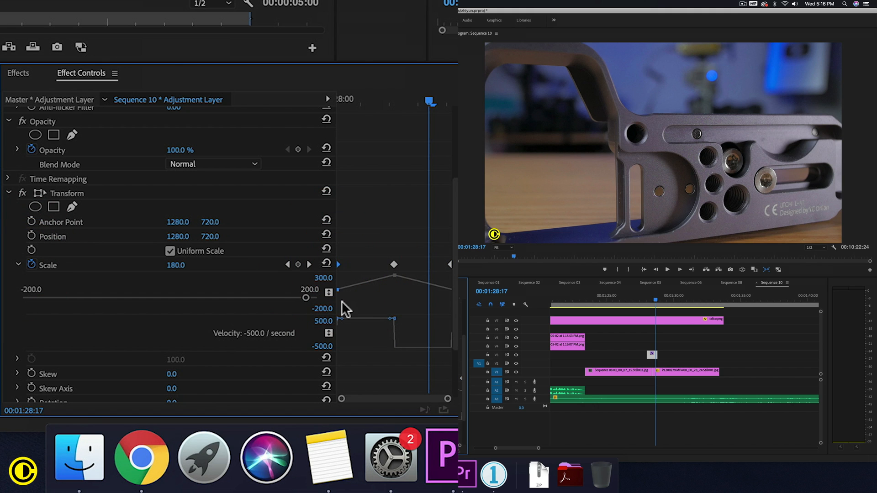
{"action": "left_click_drag", "start_coordinate": [337, 289], "coordinate": [337, 290]}
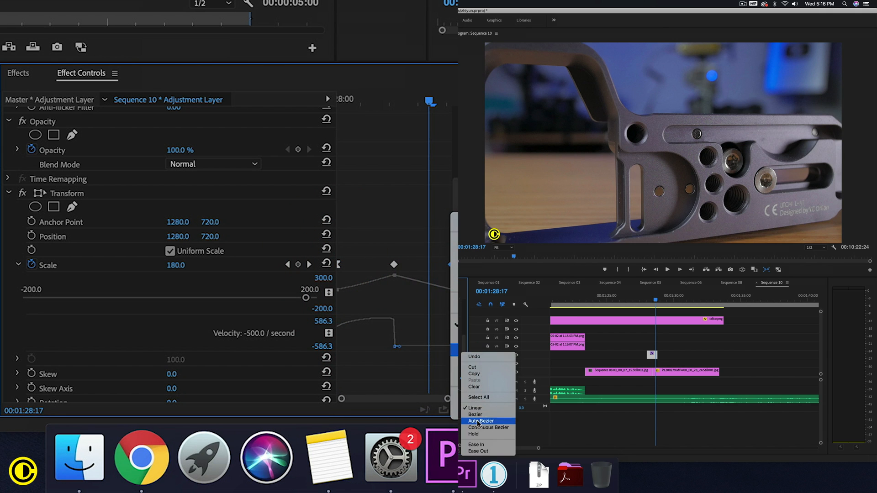
{"action": "left_click", "coordinate": [480, 421]}
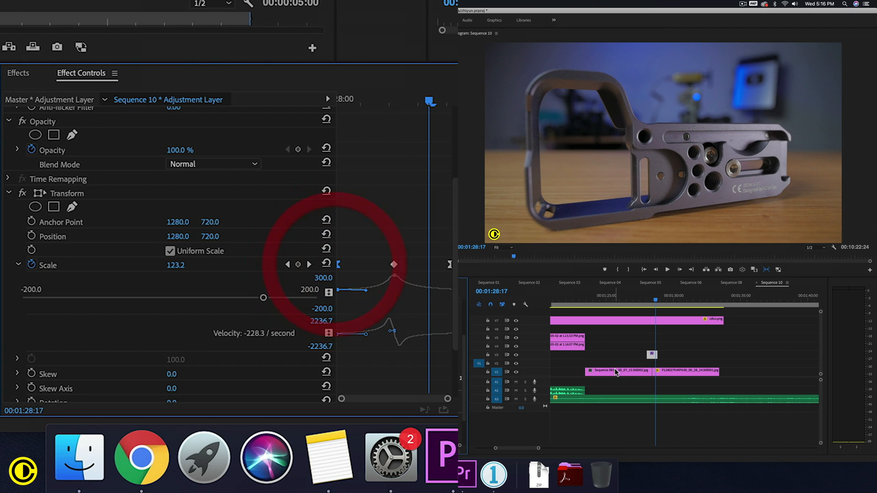
{"action": "left_click", "coordinate": [645, 300]}
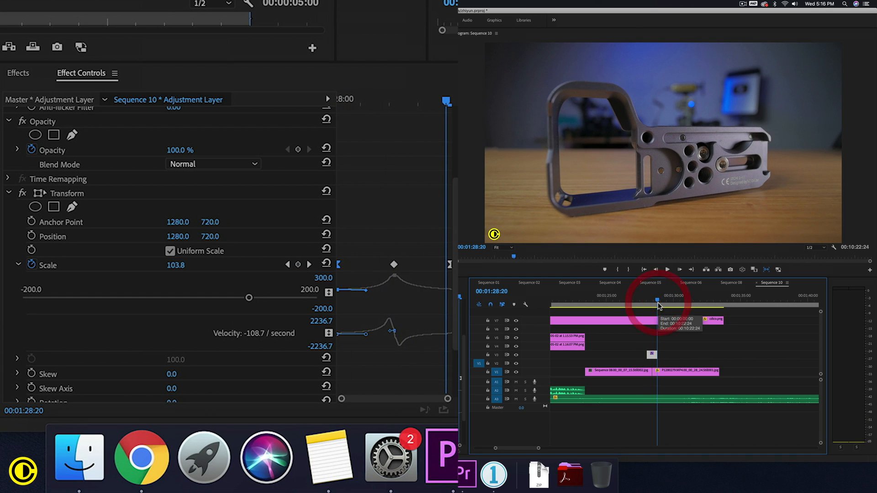
{"action": "scroll", "scroll_direction": "down", "scroll_amount": 3}
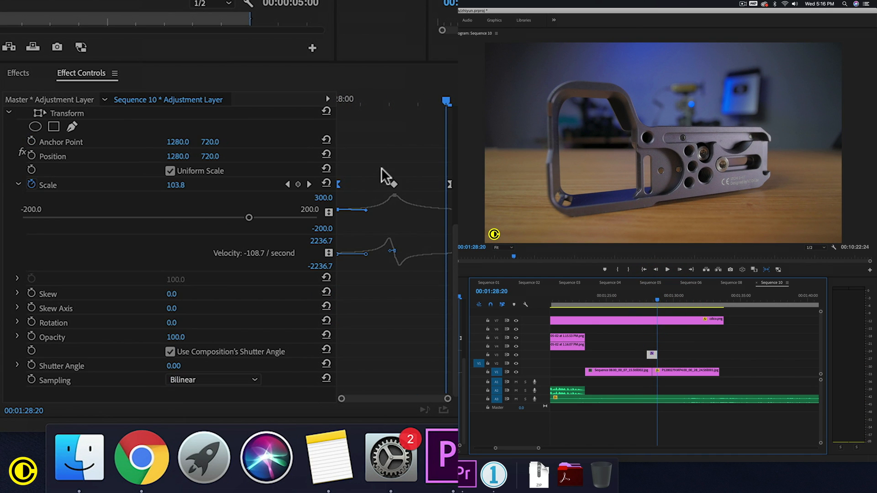
{"action": "left_click", "coordinate": [170, 352]}
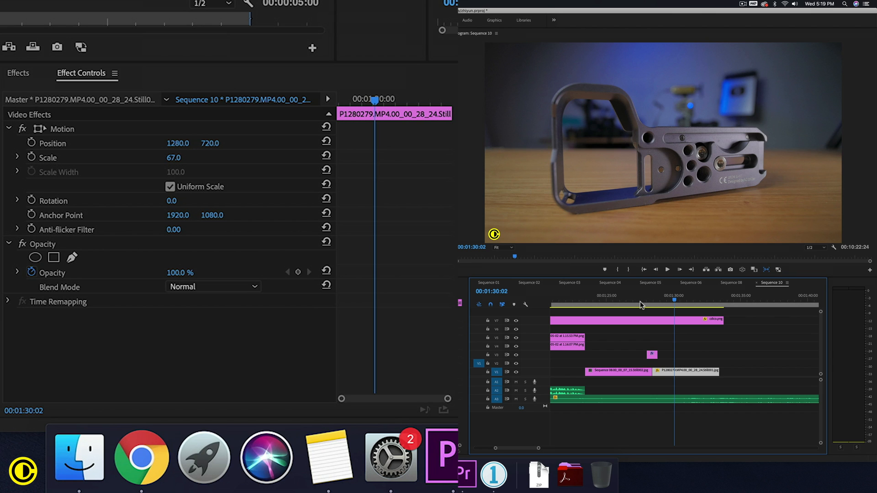
{"action": "mouse_move", "coordinate": [565, 373]}
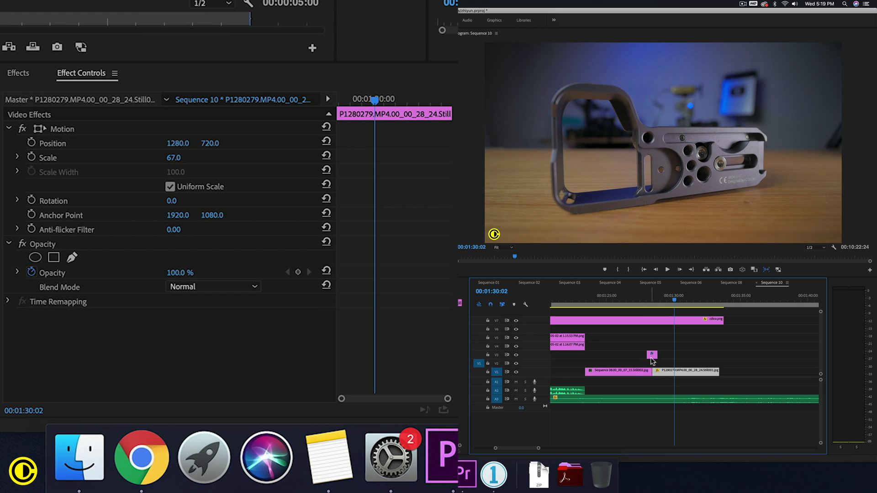
{"action": "left_click", "coordinate": [659, 298]}
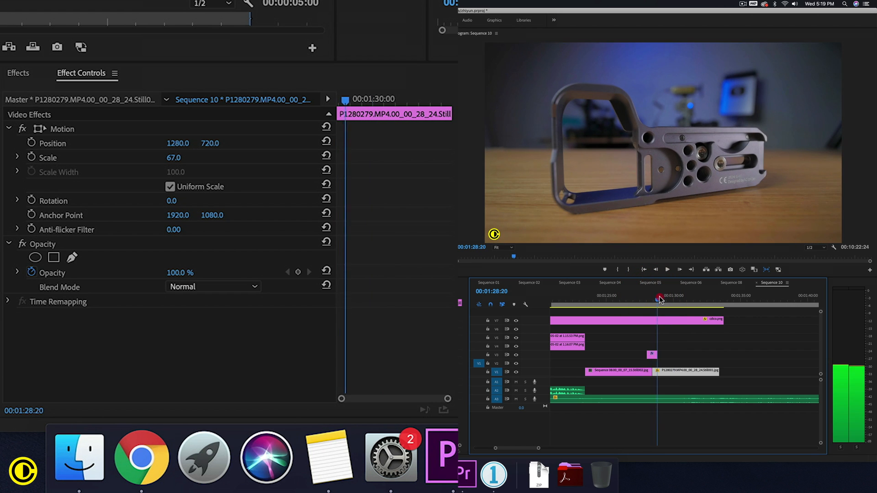
{"action": "left_click", "coordinate": [660, 295]}
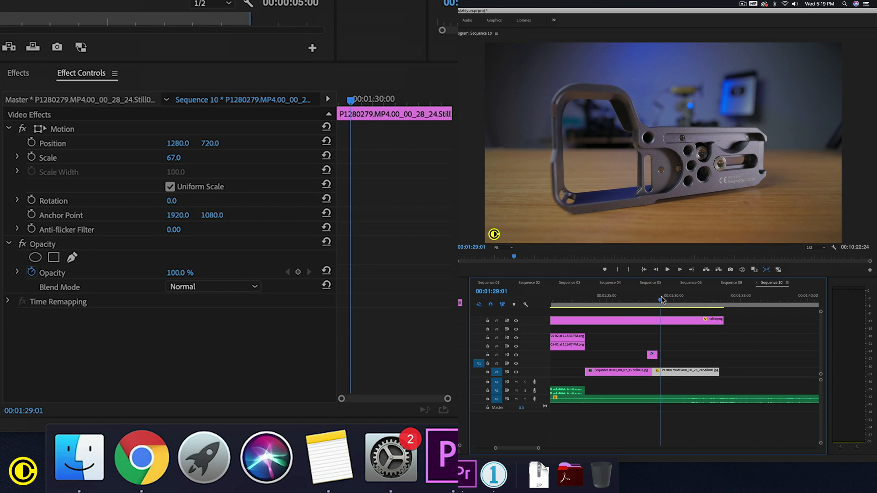